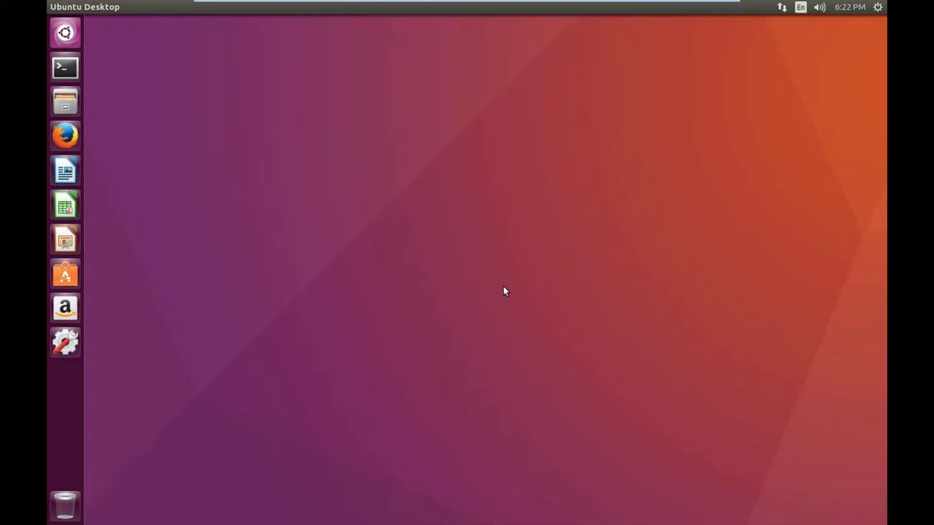
mouse_move(484, 184)
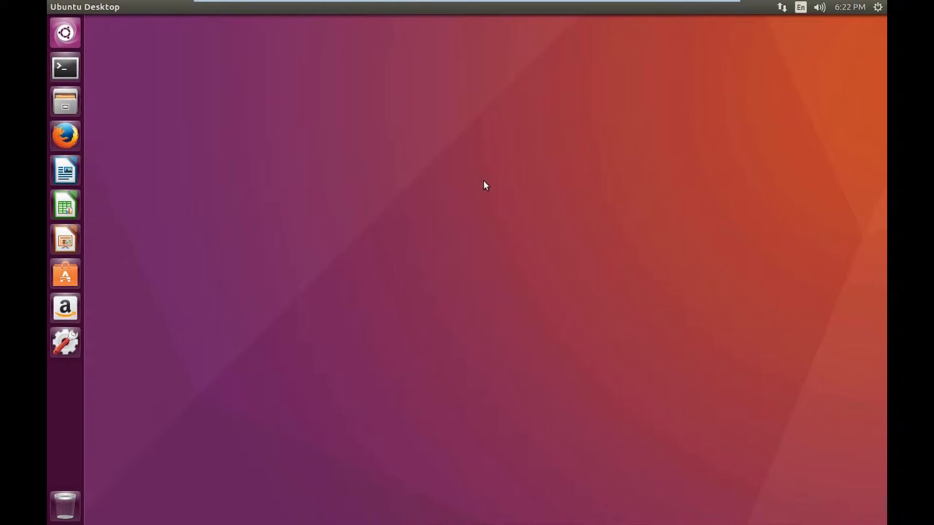
mouse_move(484, 243)
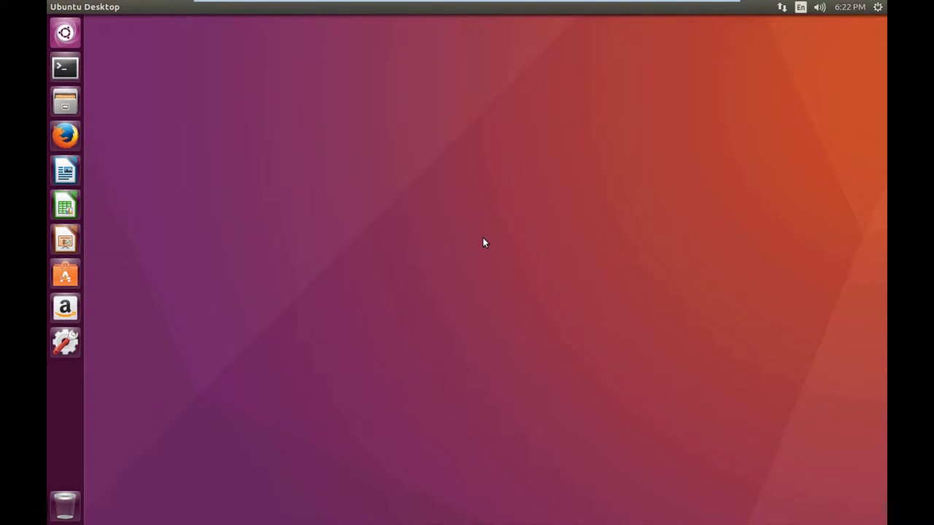
mouse_move(235, 230)
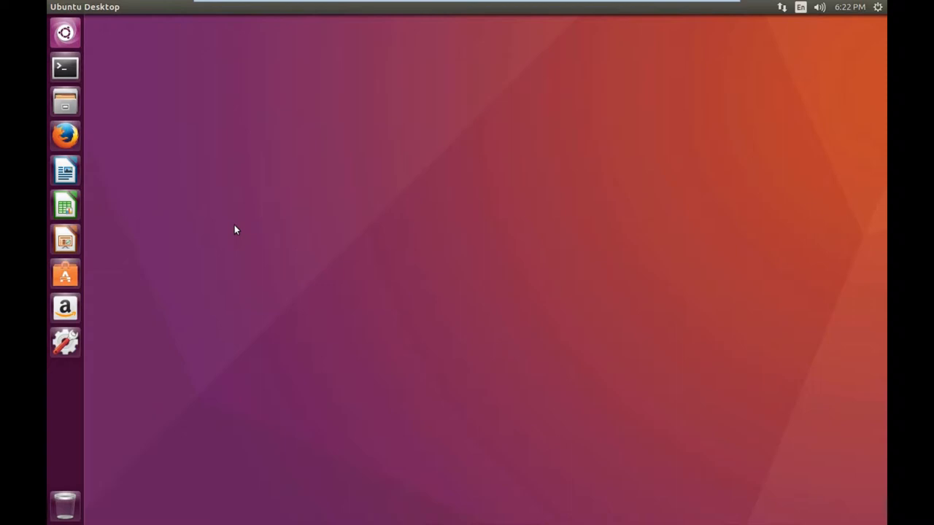
mouse_move(65, 67)
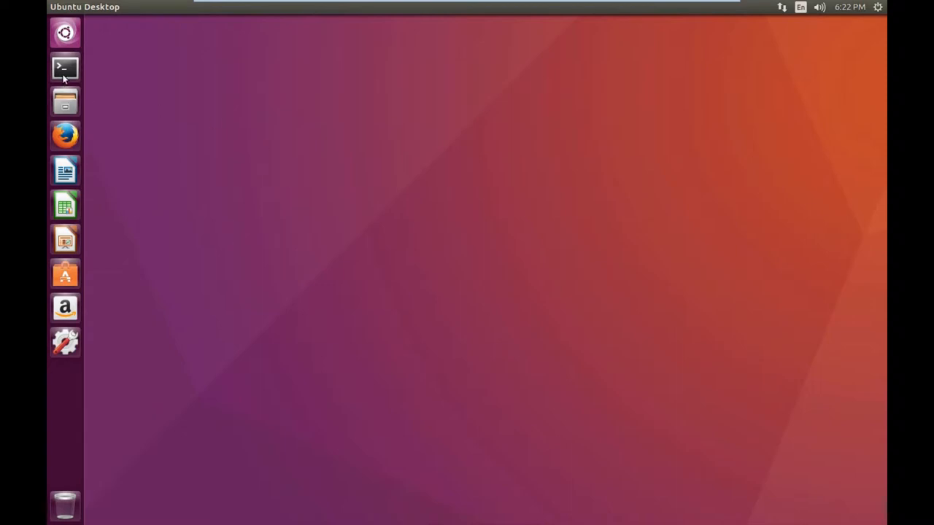
Run 'sudo apt-get upgrade && apt-get update' in a new terminal window.
click(64, 67)
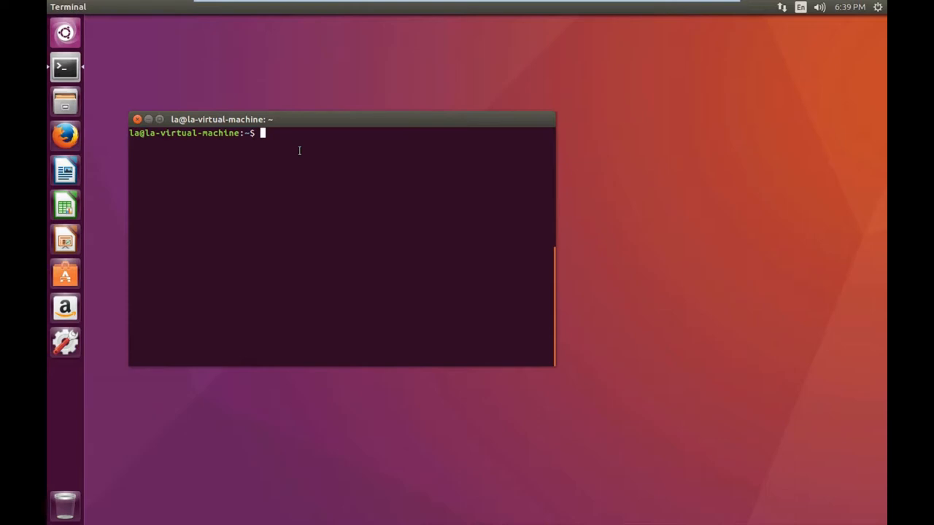
text(sudo apt)
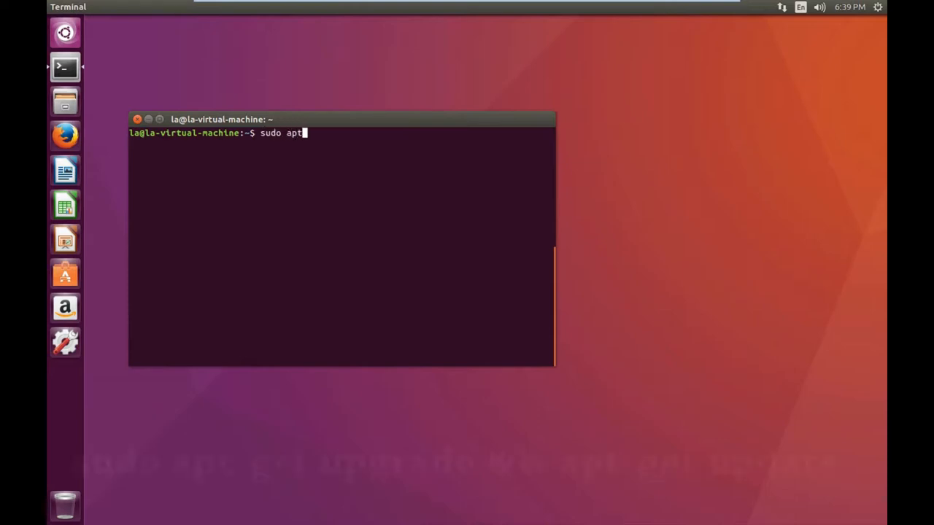
text(-get)
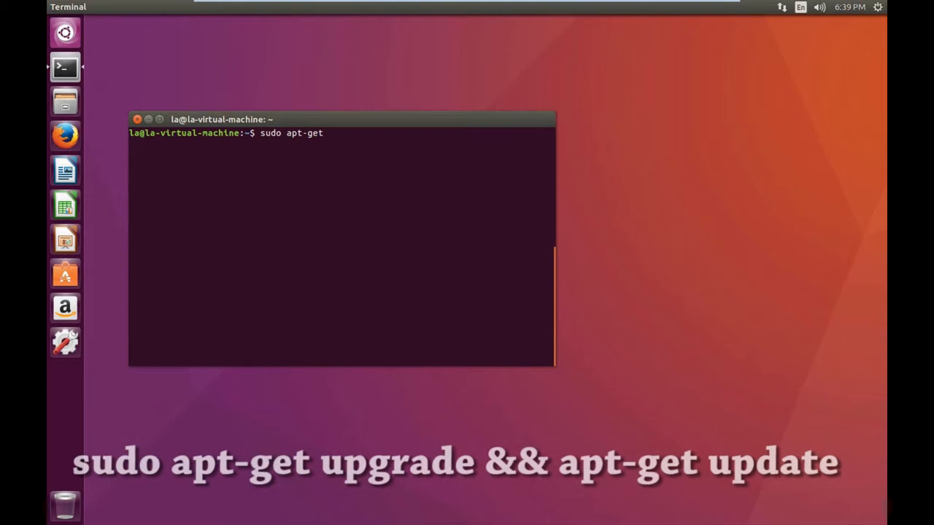
text(upgrade)
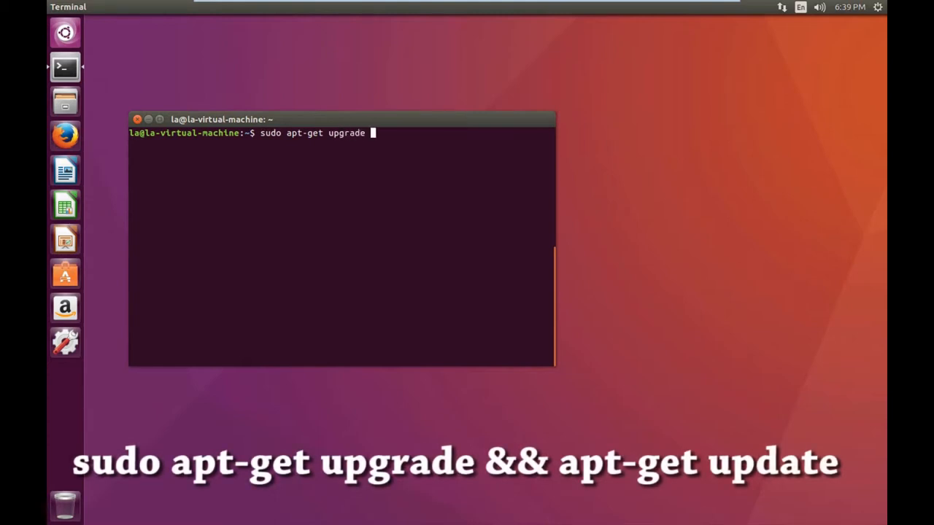
text(&&)
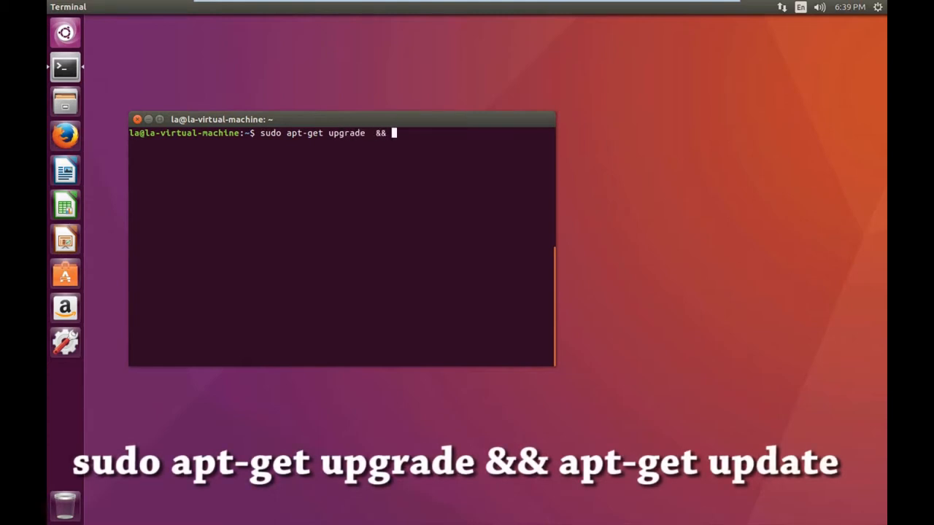
text(apt)
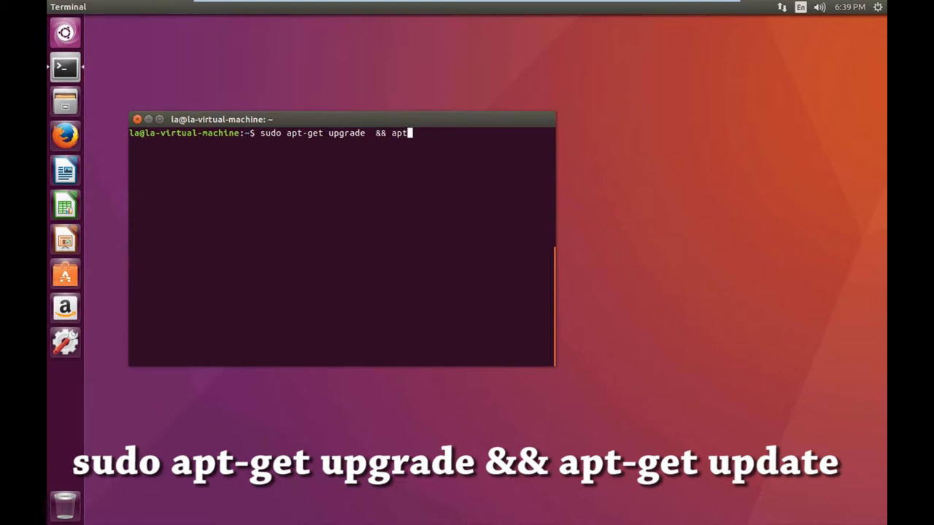
text(-get)
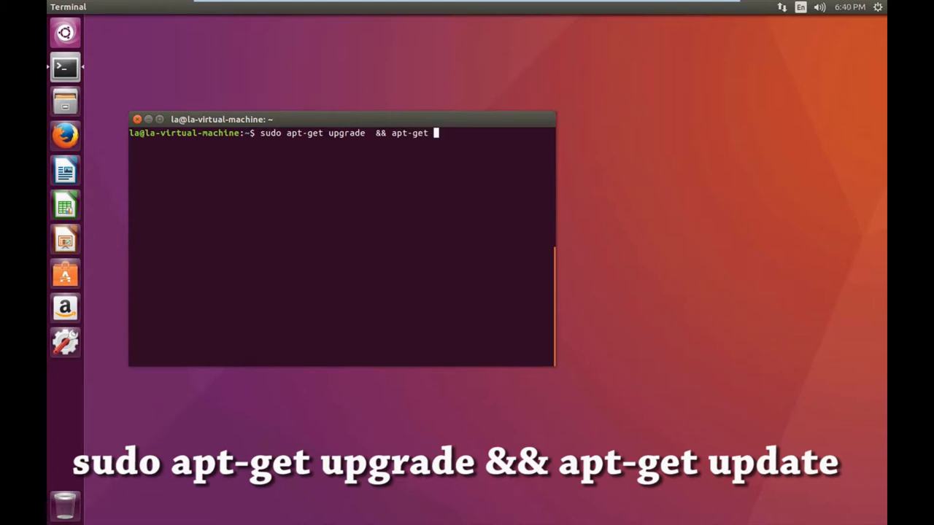
text(update)
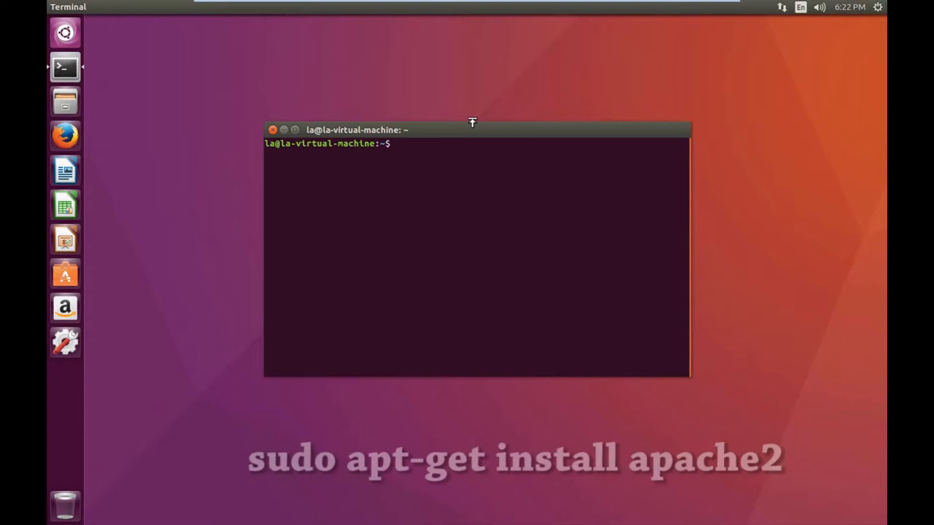
Run 'sudo apt-get install apache2' and let the installation finish.
text(s)
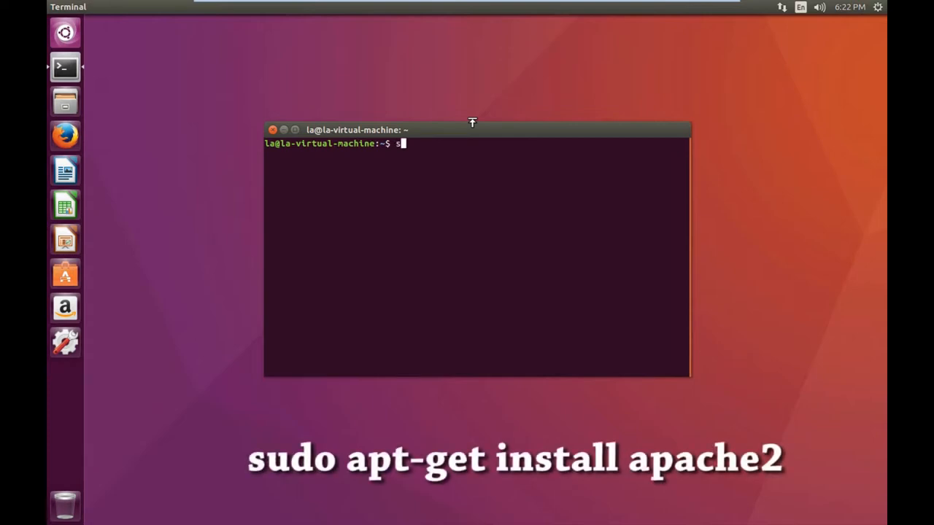
text(udo apt-)
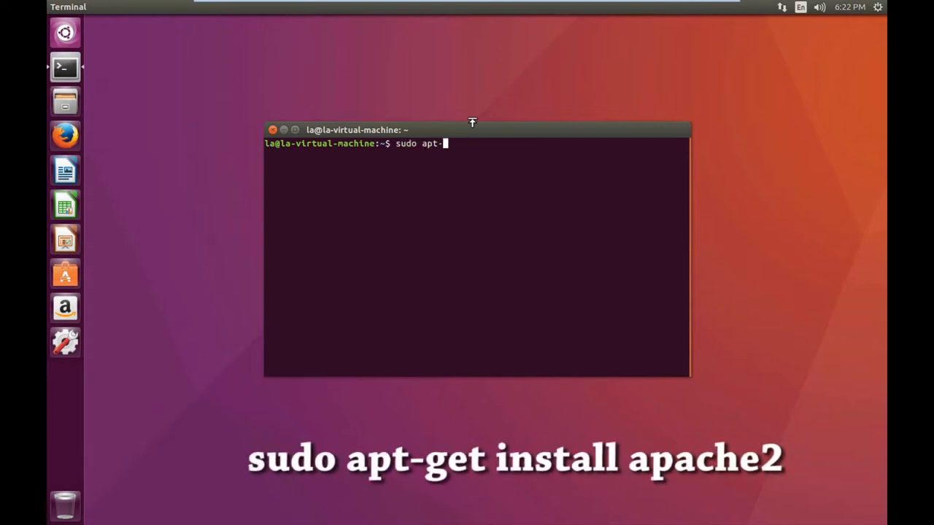
text(get install apache2)
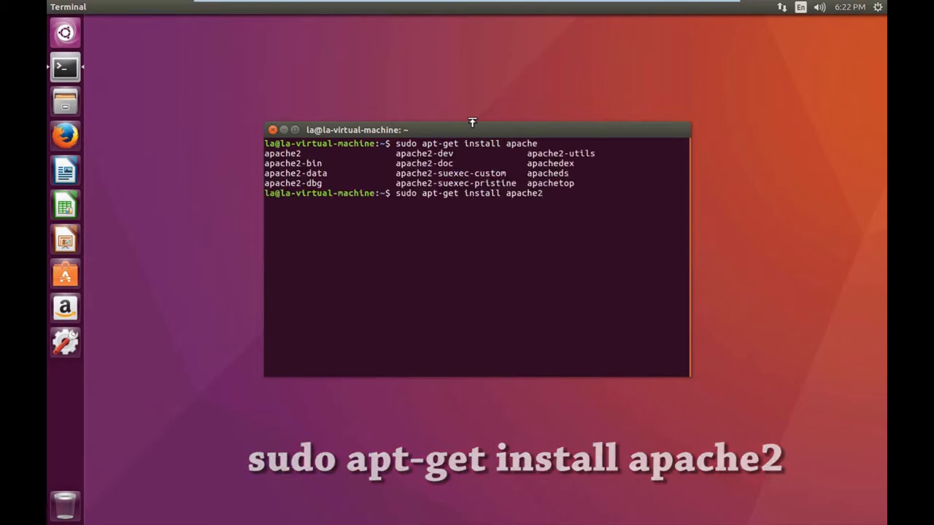
key(Return)
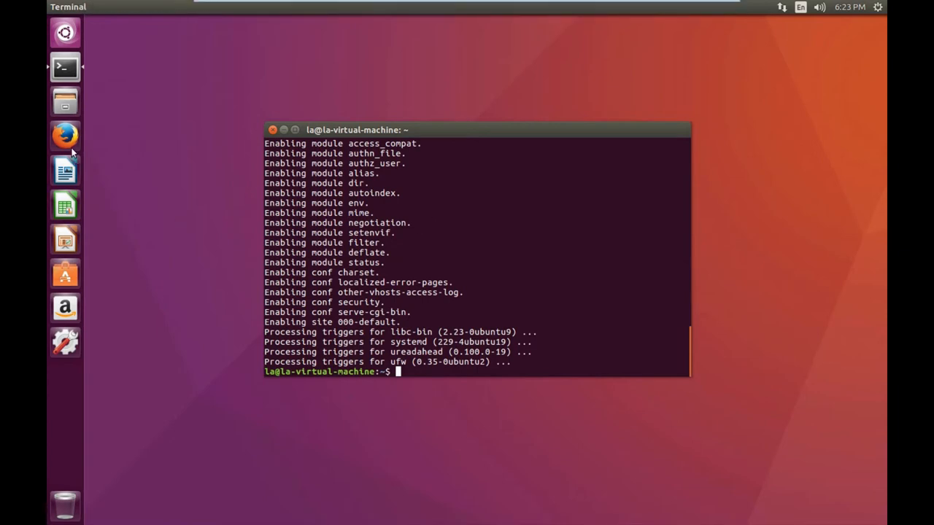
mouse_move(508, 175)
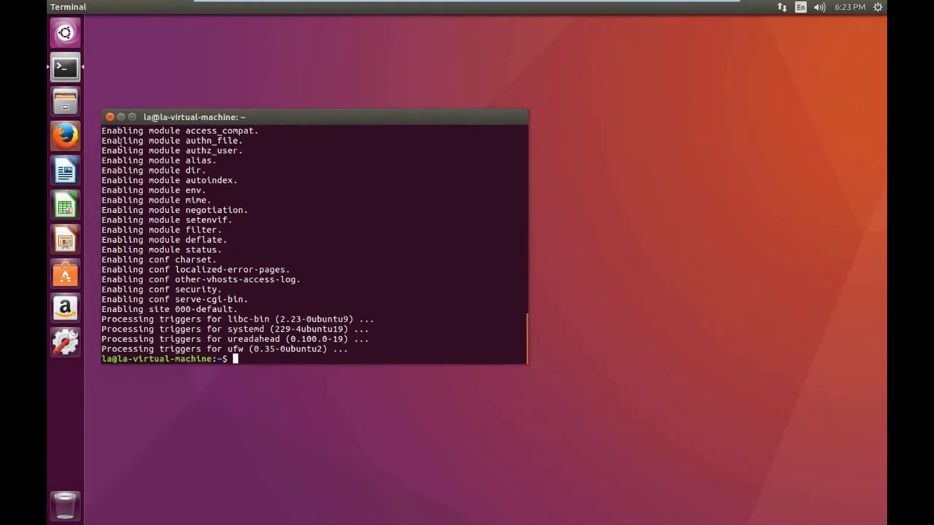
Load localhost in Firefox and view the Apache2 Ubuntu default 'It works' page.
click(64, 136)
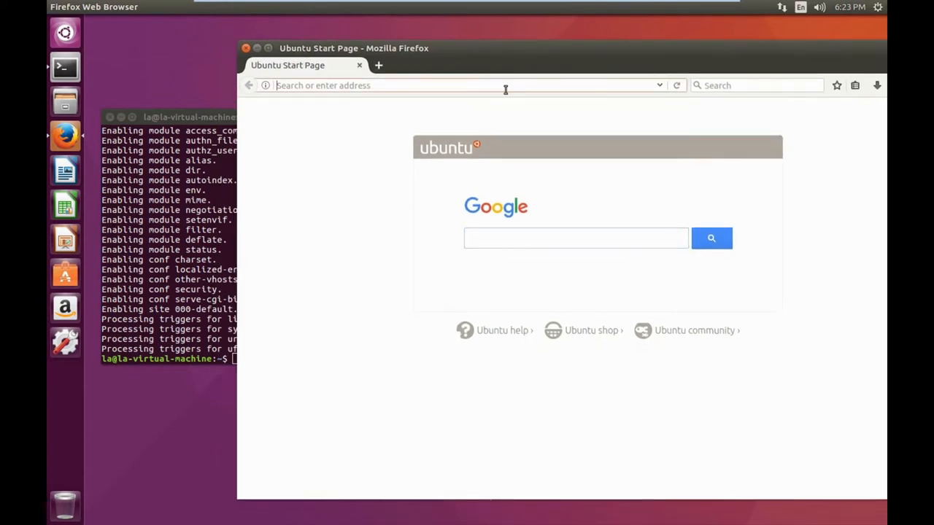
text(localhost)
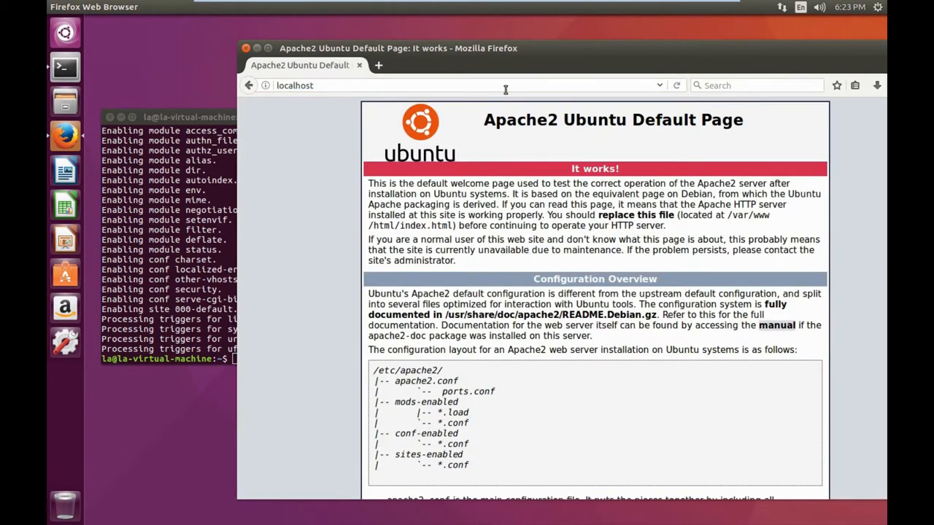
mouse_move(563, 114)
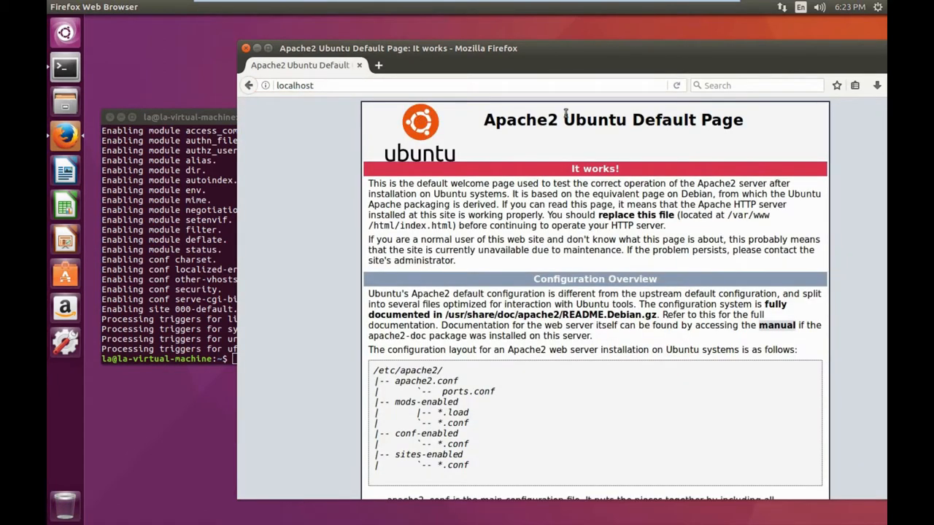
scroll(down, 3)
text(sudo)
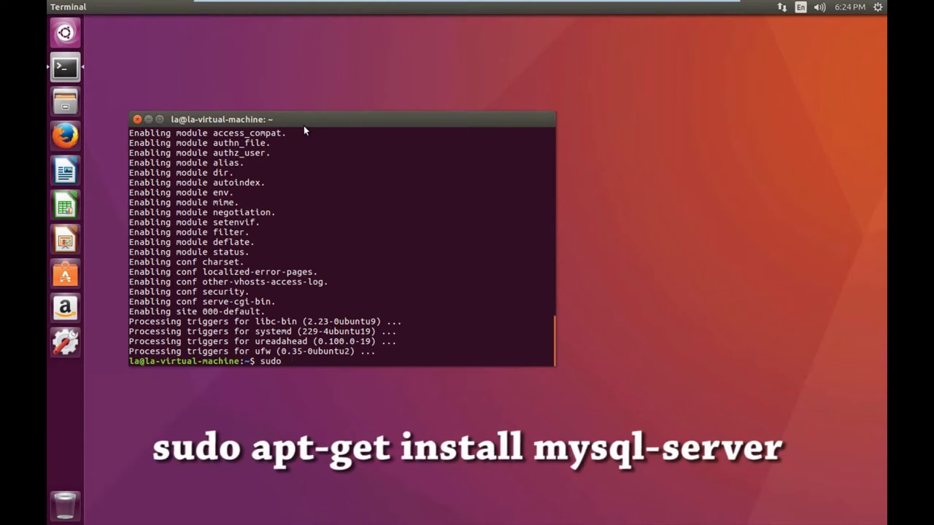
Run 'sudo apt-get install mysql-server' and confirm the root password prompt.
text(apt-get)
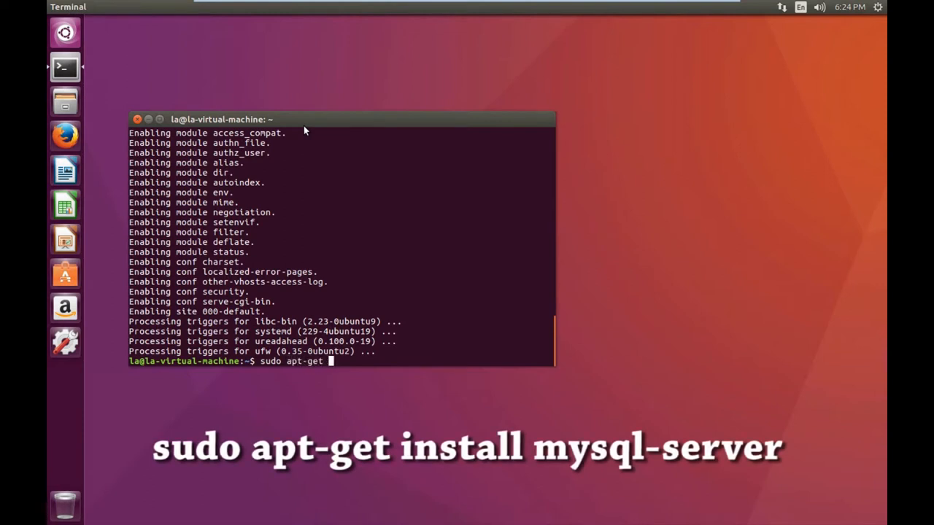
text(install)
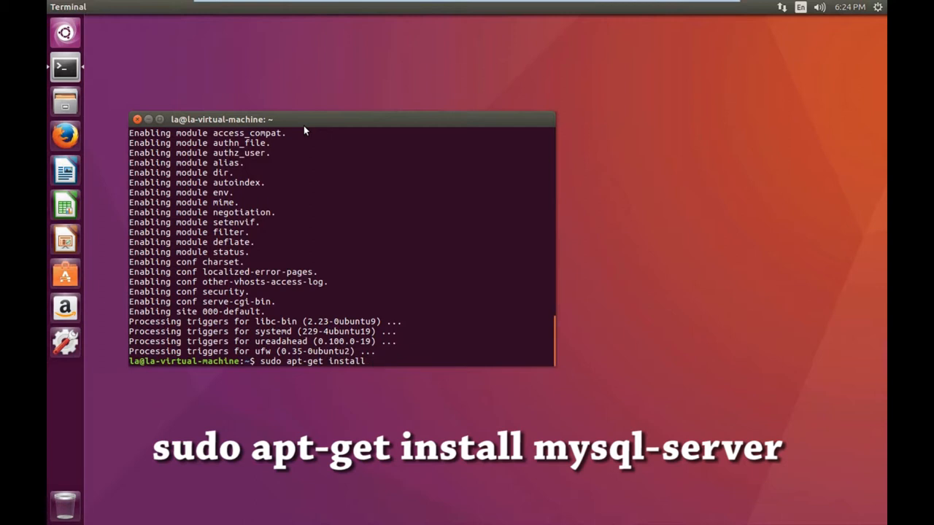
text(mysql)
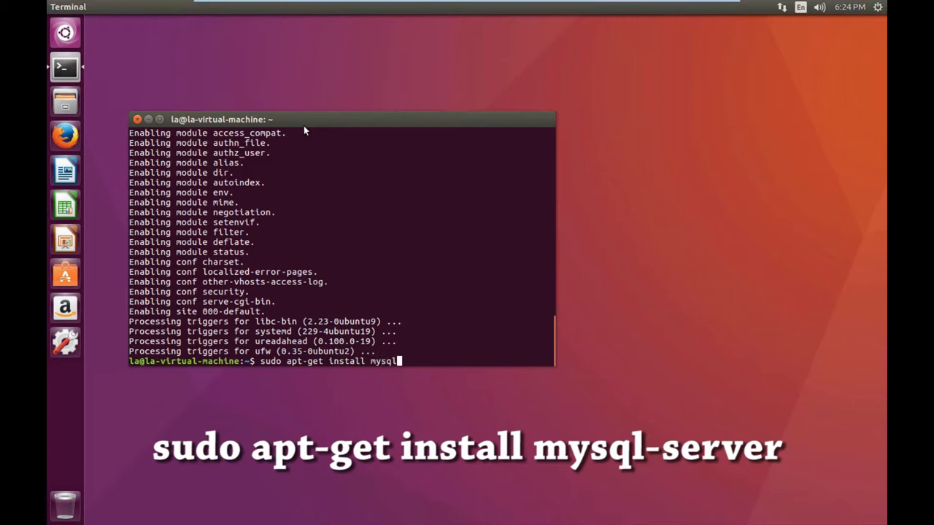
text(-ser)
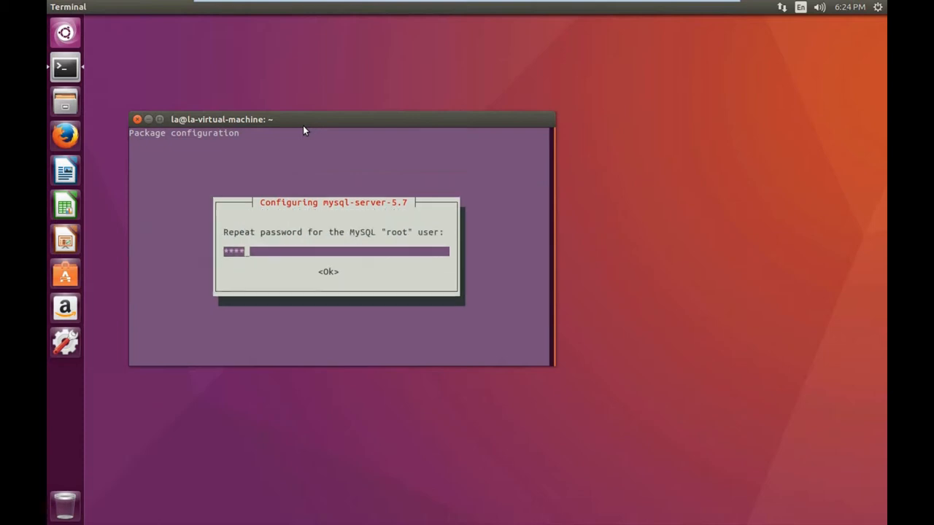
click(327, 272)
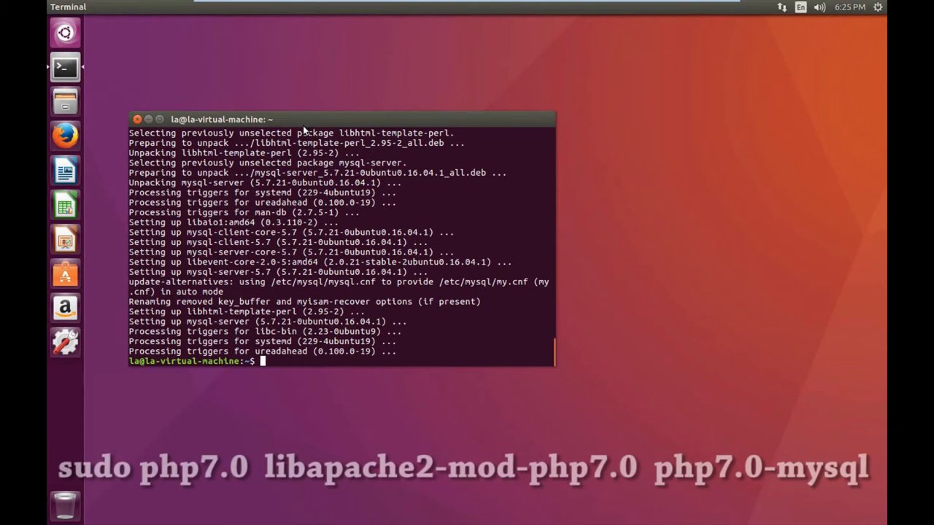
Enter 'sudo apt-get install php7 libapache2-mod-php7 php7.0-mysql', listing matching php7.0 packages.
text(sudo)
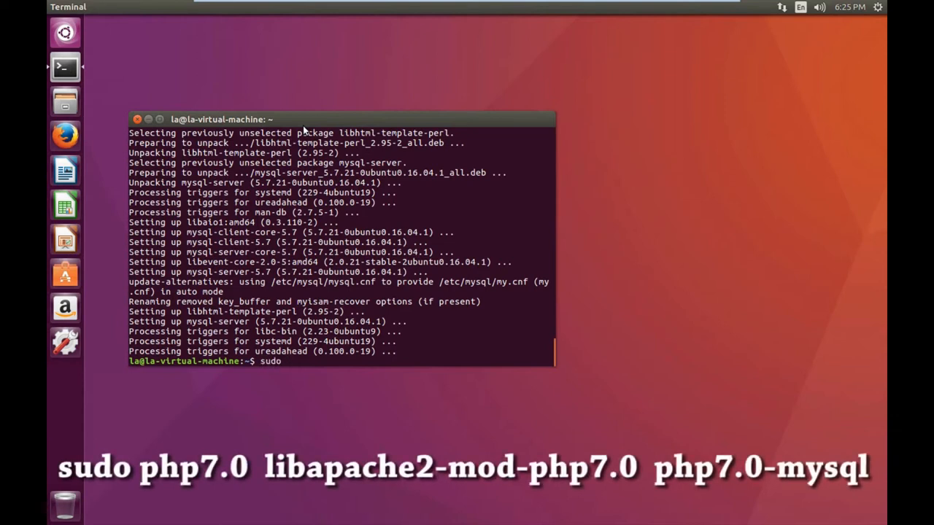
text(apt-get install)
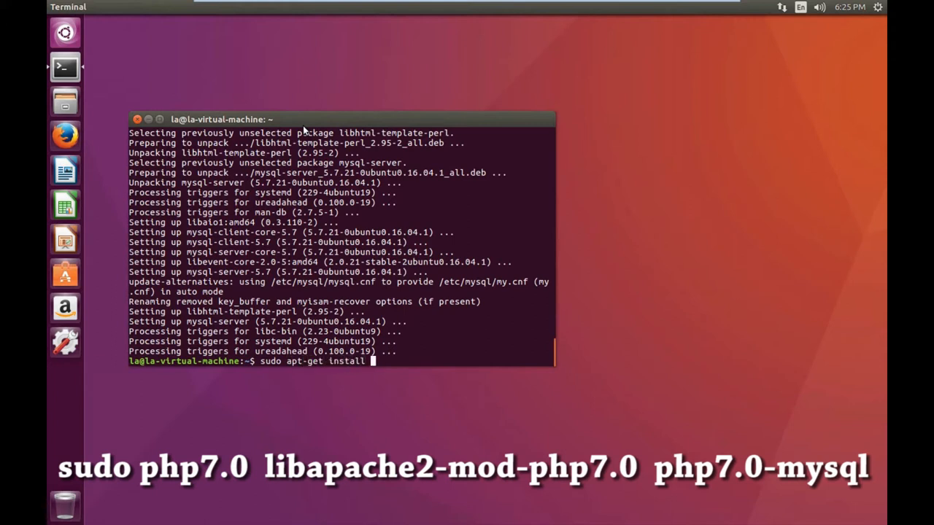
text(p)
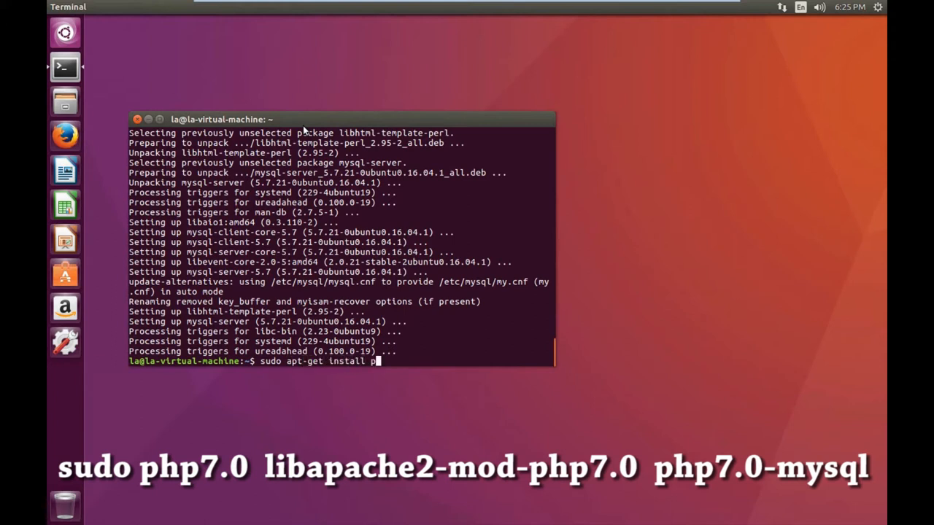
text(hp7)
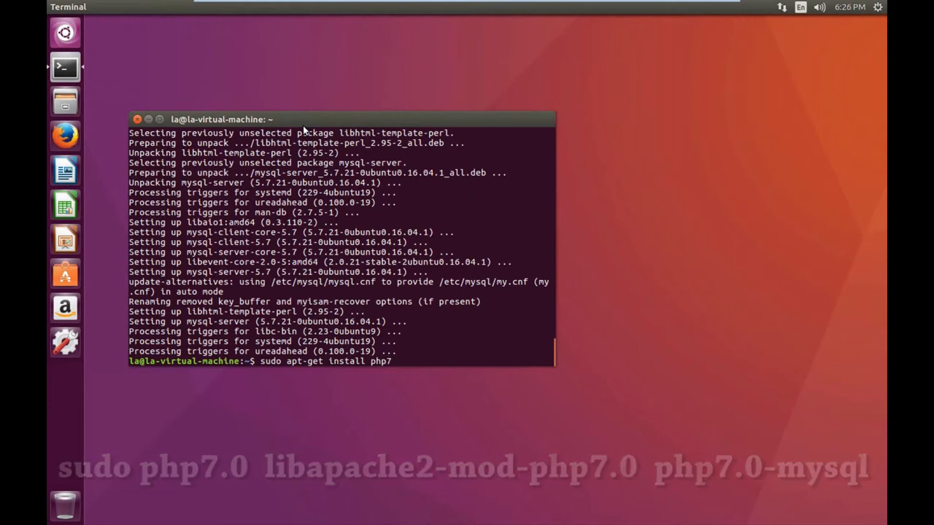
key(space)
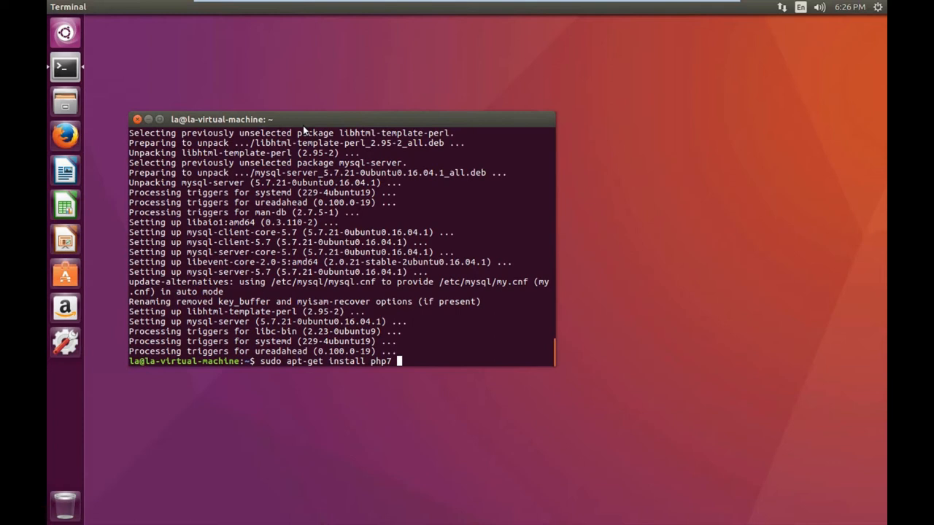
text(libapache)
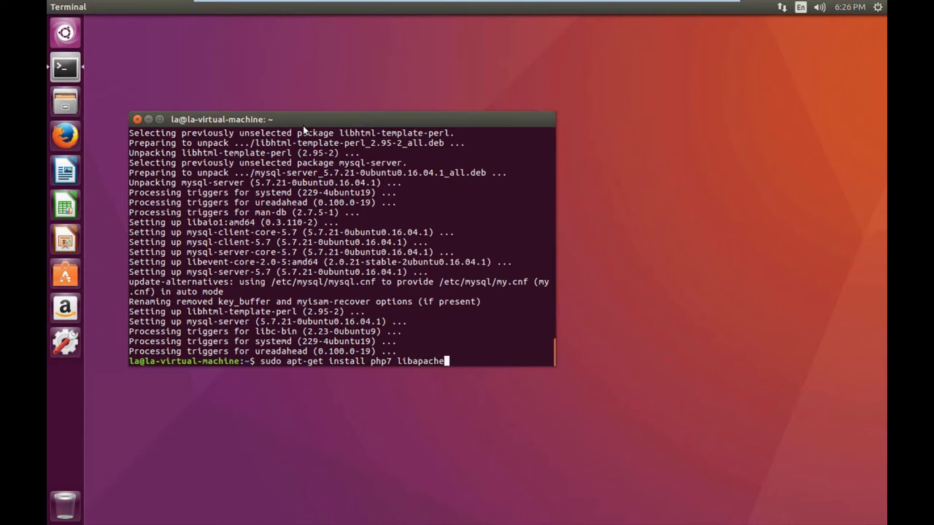
text(2)
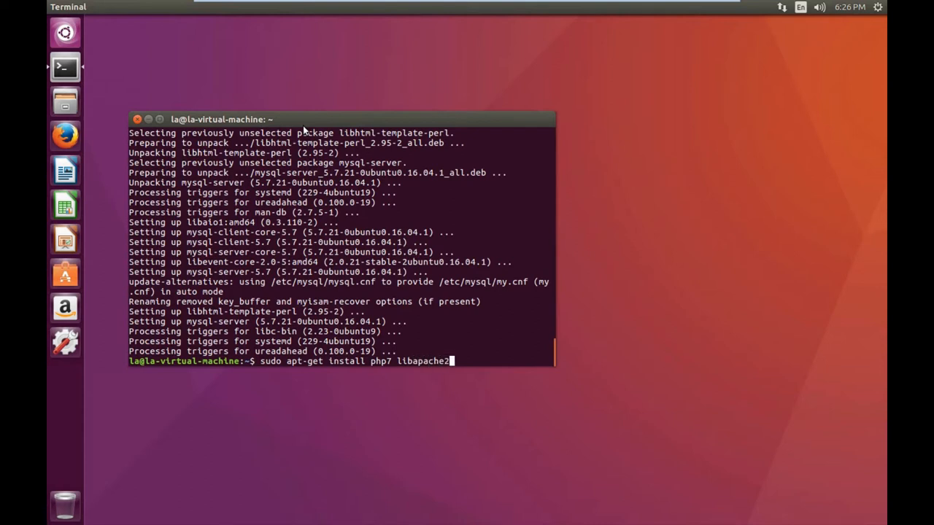
text(-mod-)
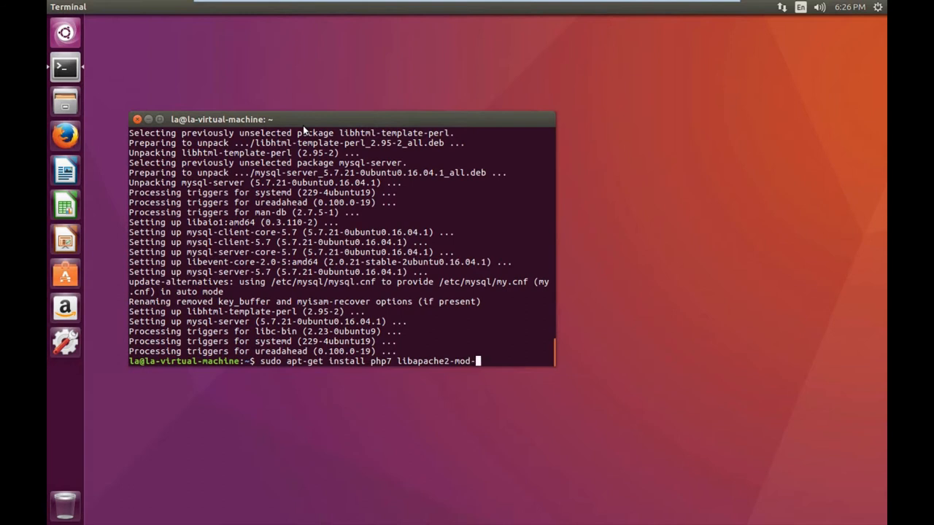
text(php7)
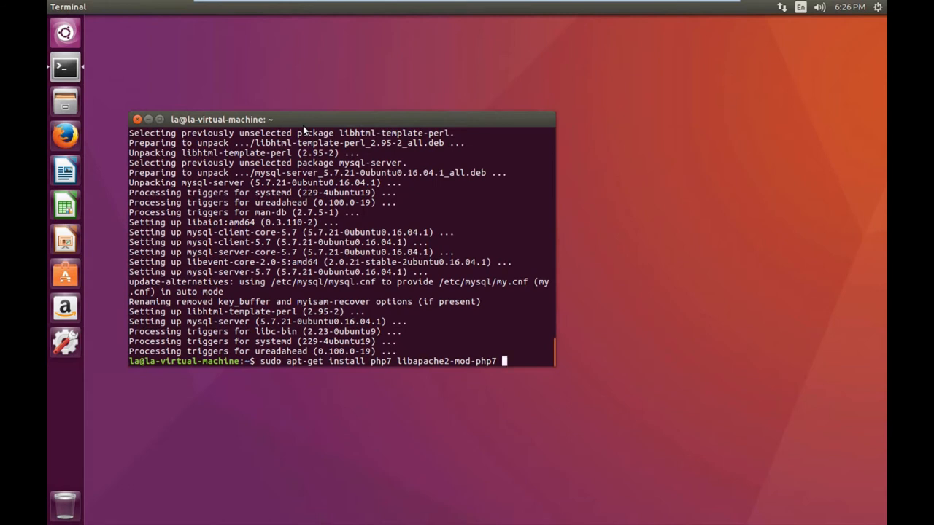
text(php7.0)
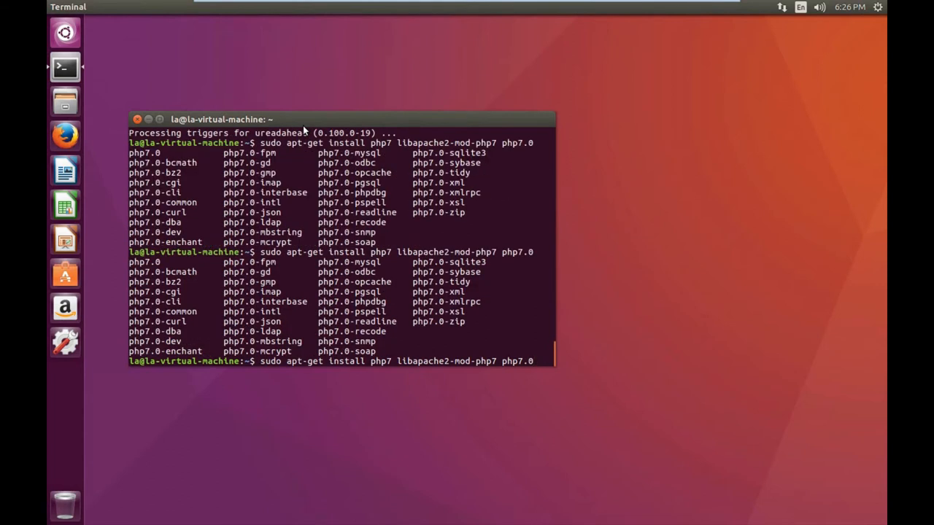
text(-mysql)
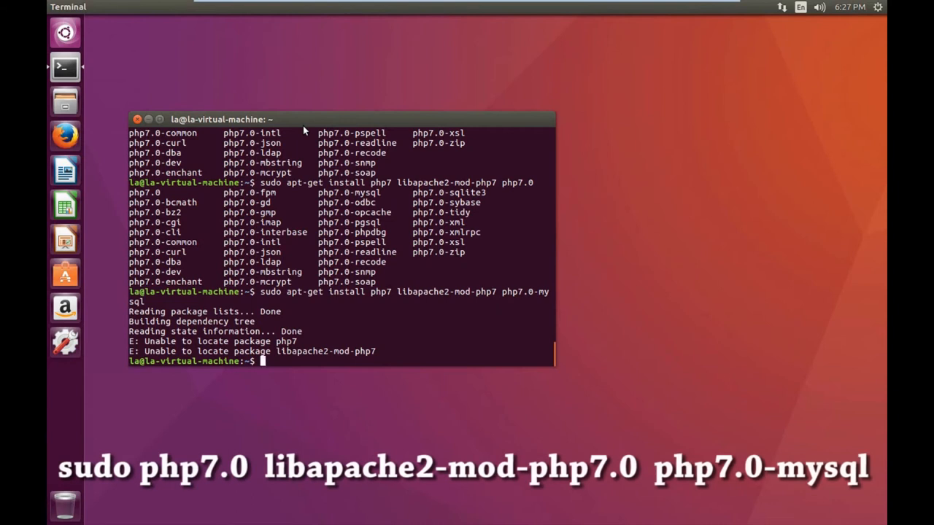
Correct the names to php7.0 and libapache2-mod-php7.0 and run the install successfully.
text(sudo apt-get install php7 libapache2-mod-php7 php7.0-mysql)
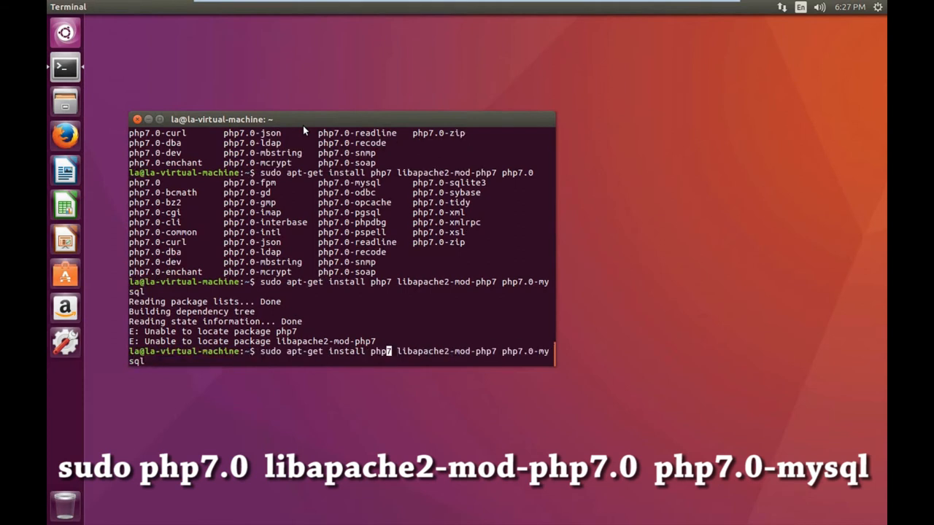
key(Tab)
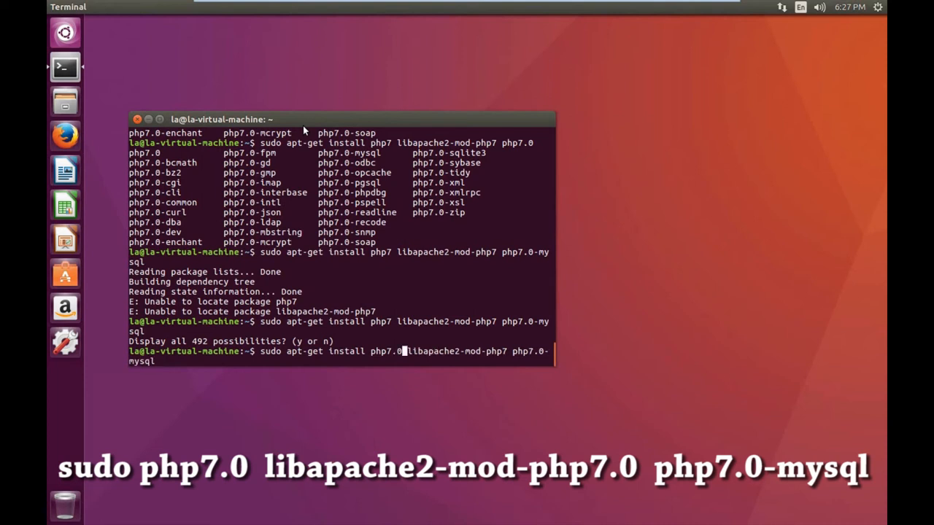
key(Return)
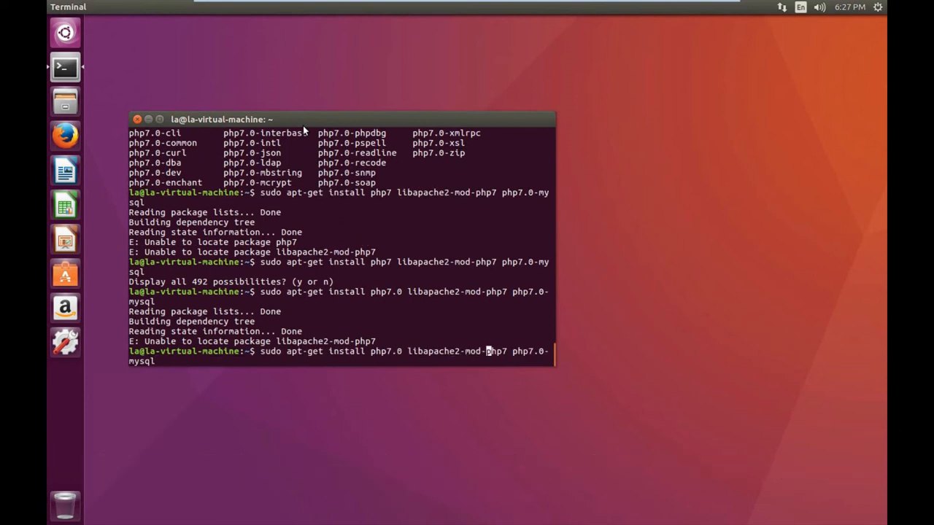
text(.0)
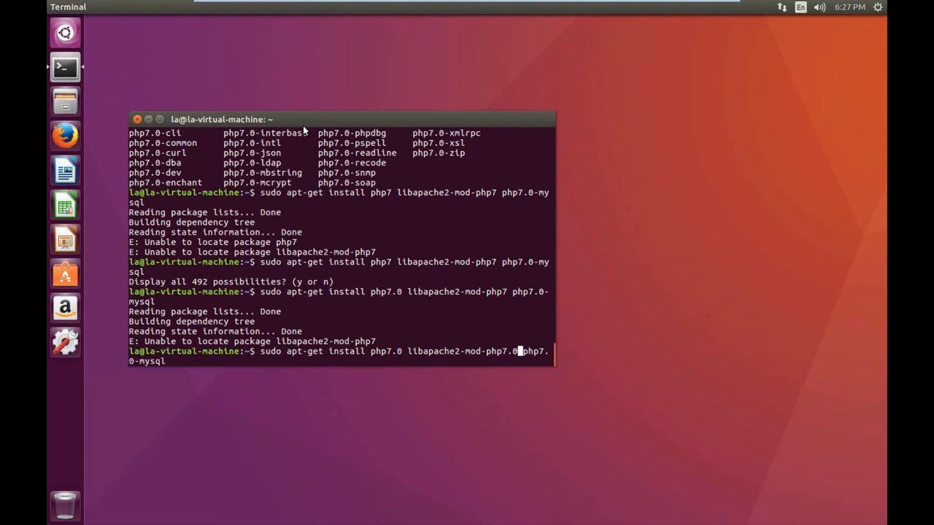
key(Return)
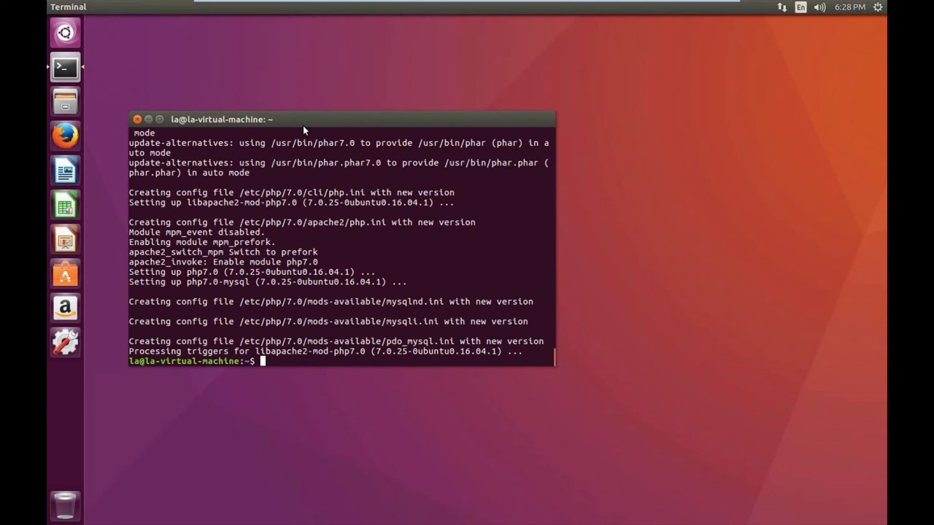
Run 'sudo systemctl restart apache2' to restart the Apache service.
text(sudo)
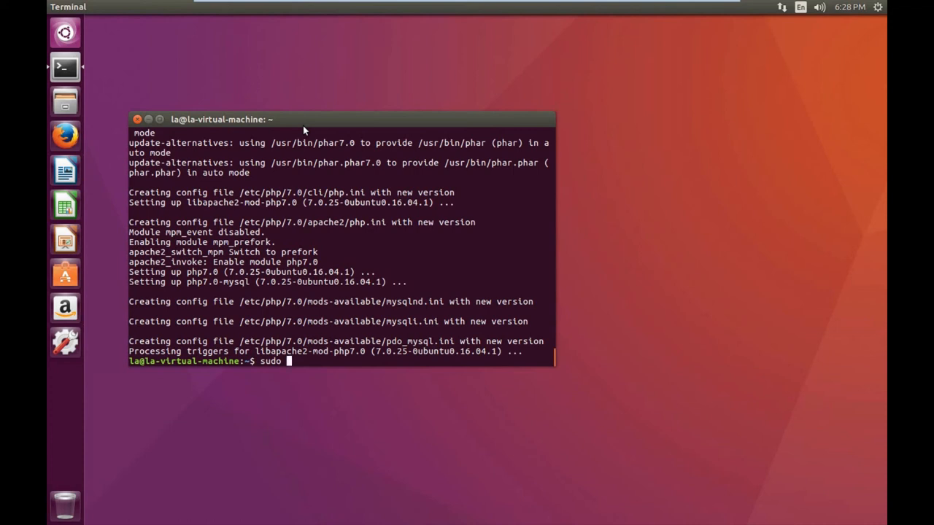
text(systemctl)
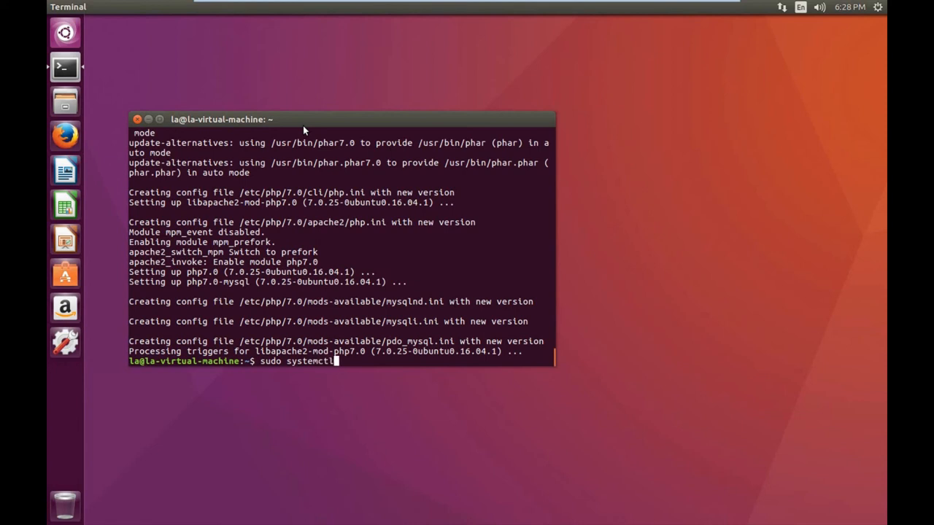
text(restart apach)
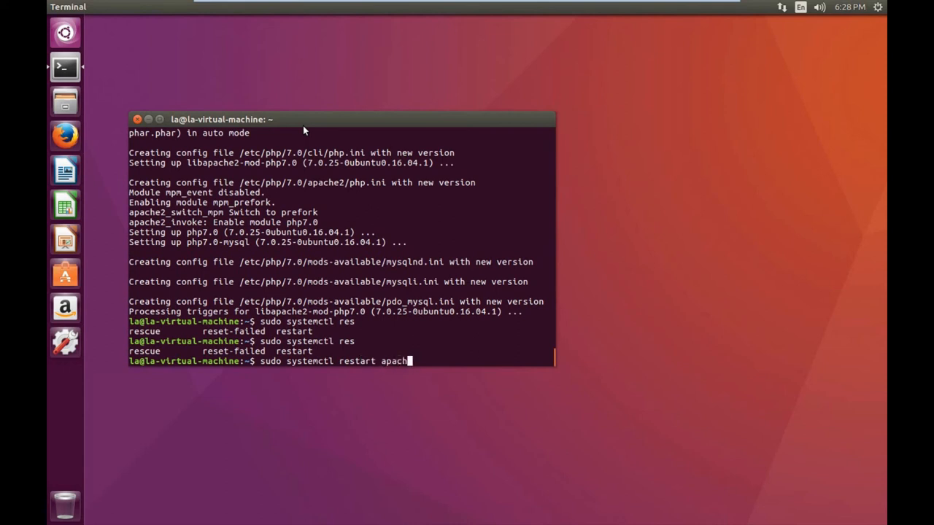
text(e2.service e)
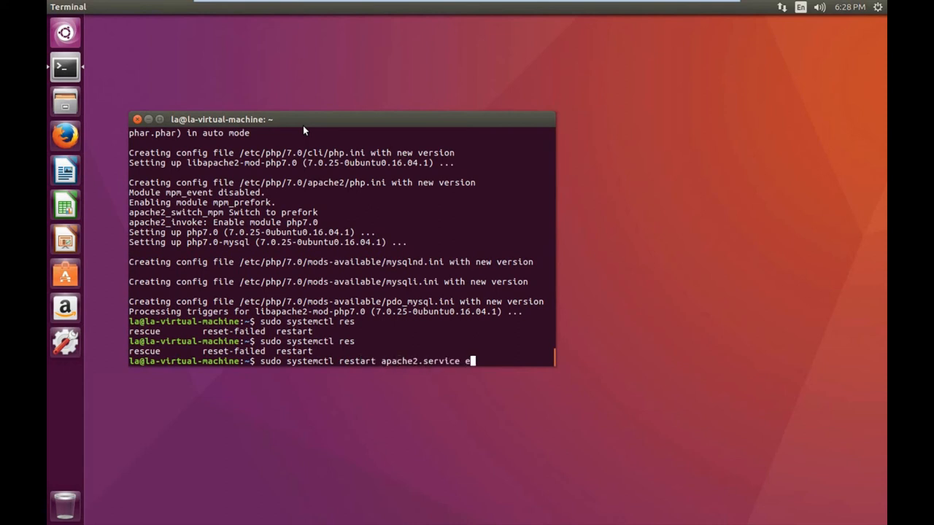
key(BackSpace)
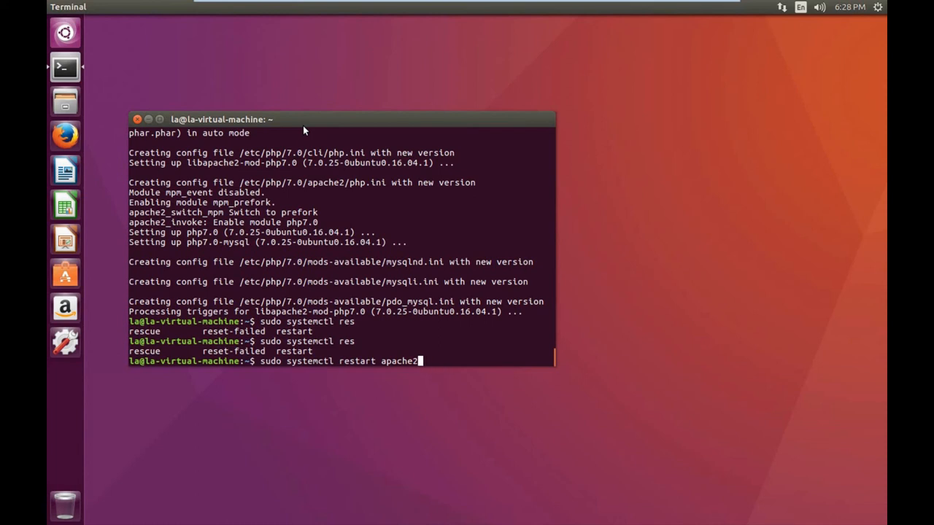
key(Return)
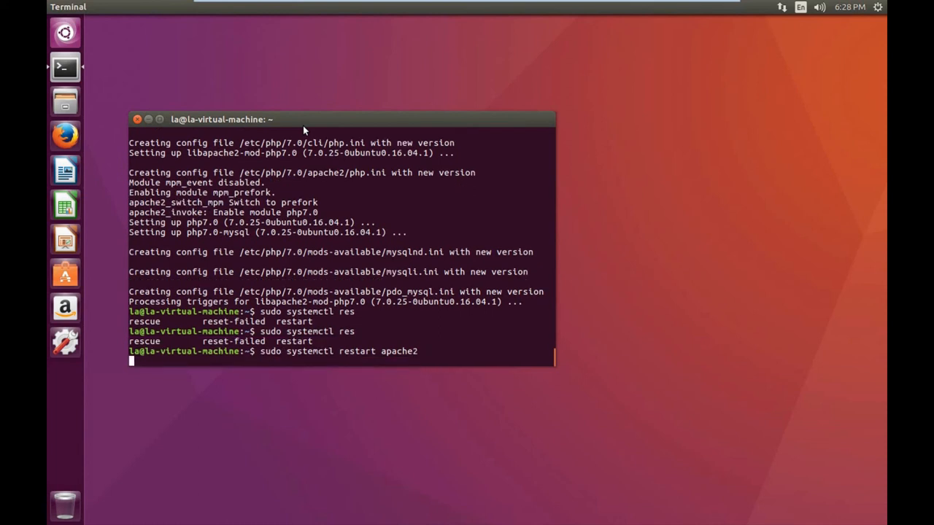
key(Return)
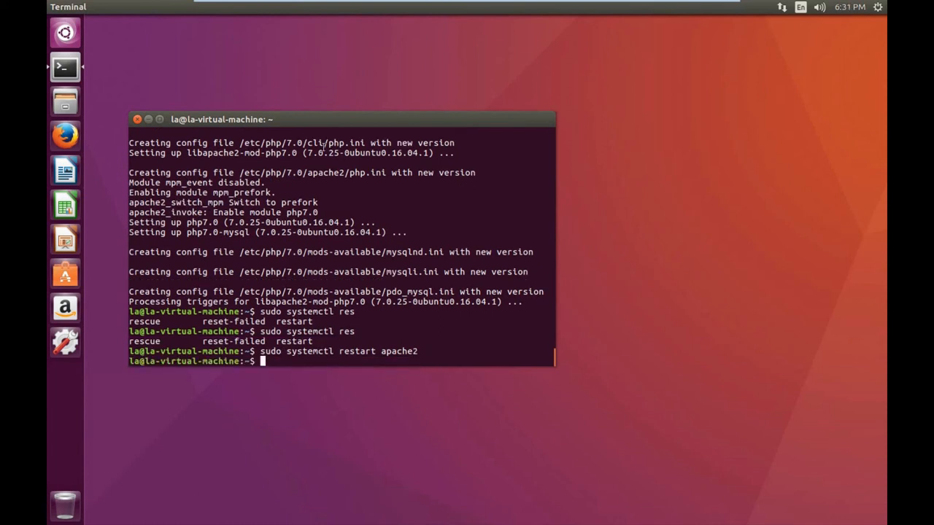